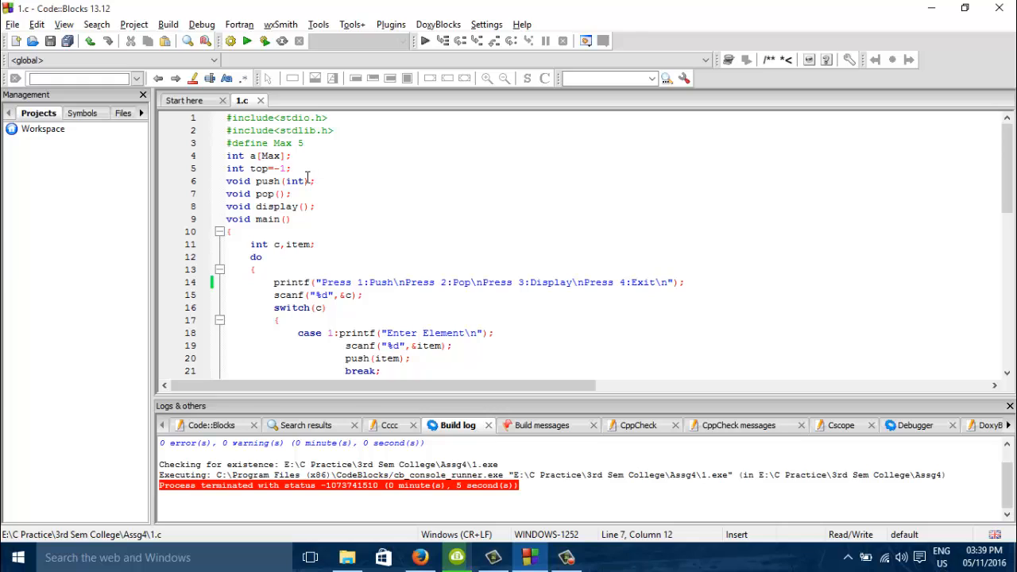
{"action": "mouse_move", "coordinate": [353, 207]}
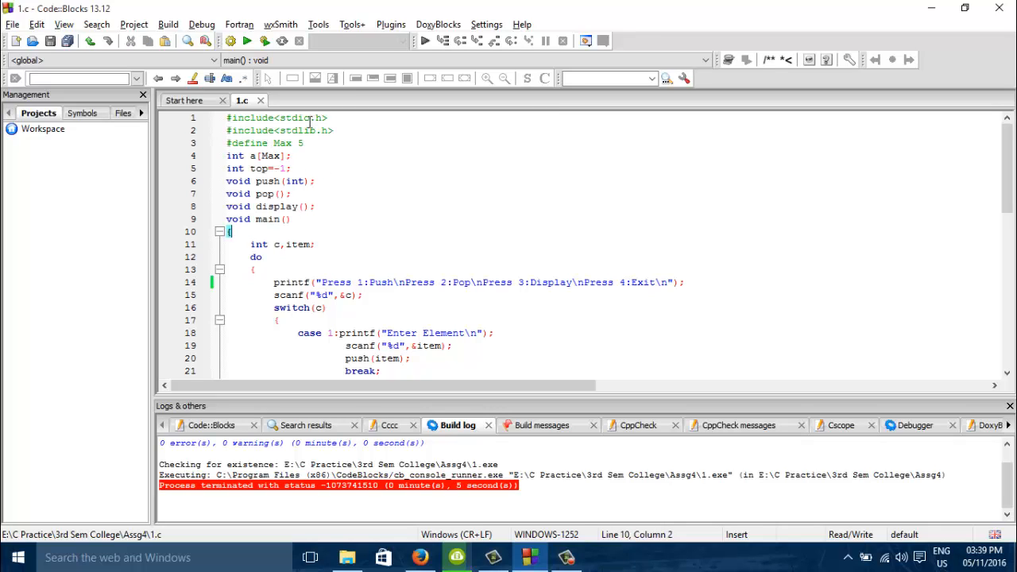
Step: Review the stack program source, scrolling through push, pop and display code
{"action": "left_click", "coordinate": [301, 143]}
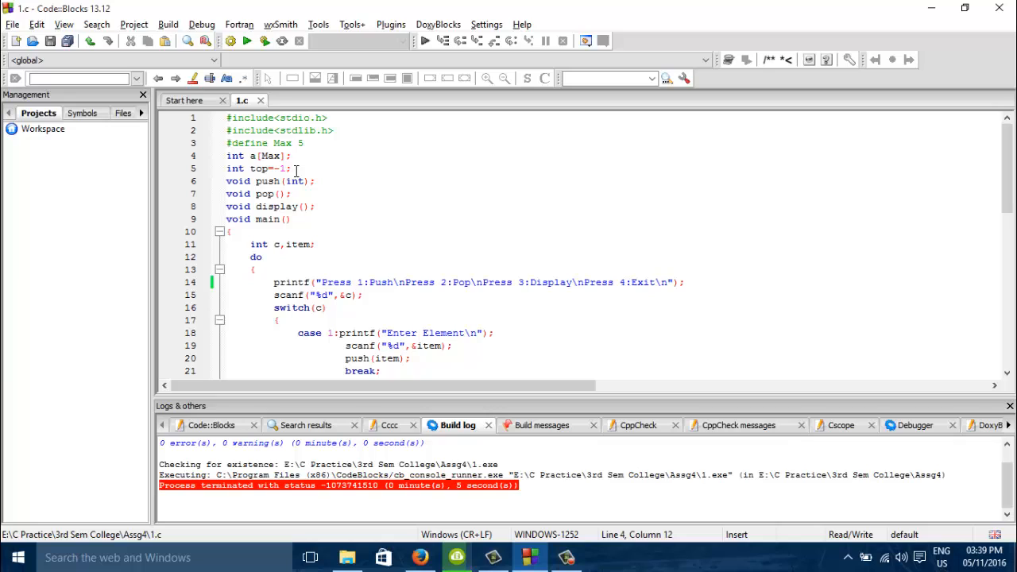
{"action": "left_click", "coordinate": [288, 219]}
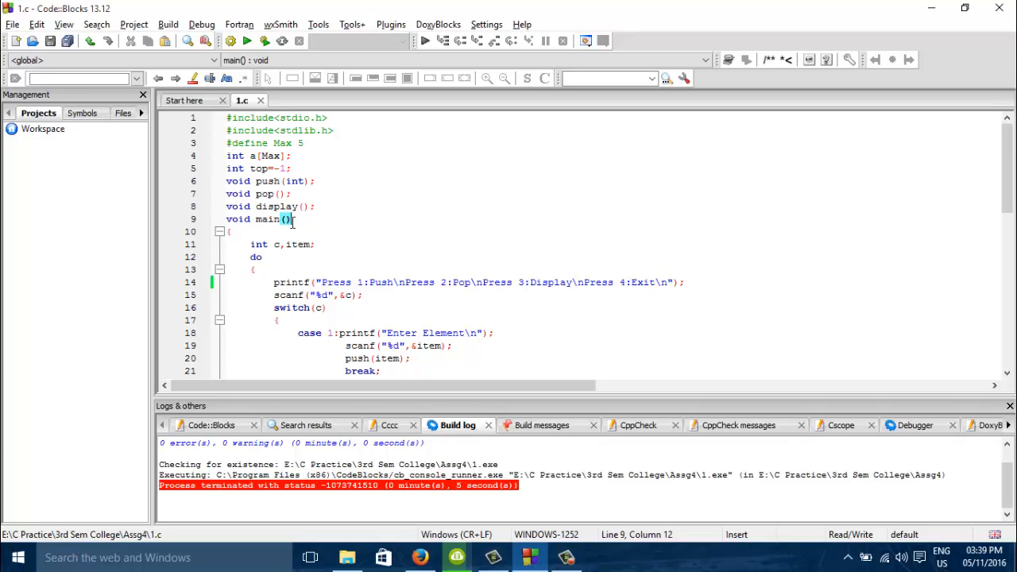
{"action": "scroll", "scroll_direction": "down", "scroll_amount": 3}
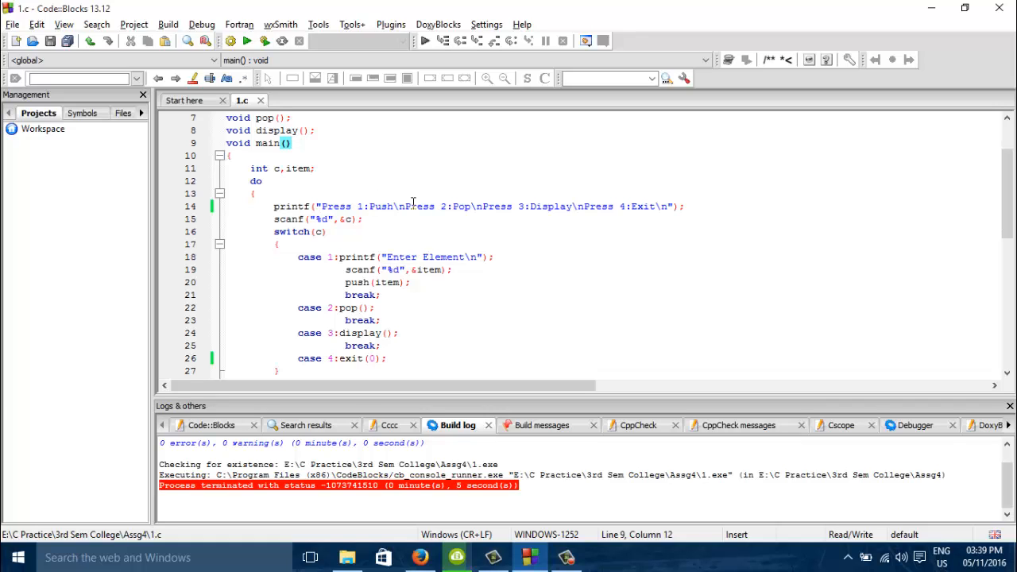
{"action": "mouse_move", "coordinate": [623, 194]}
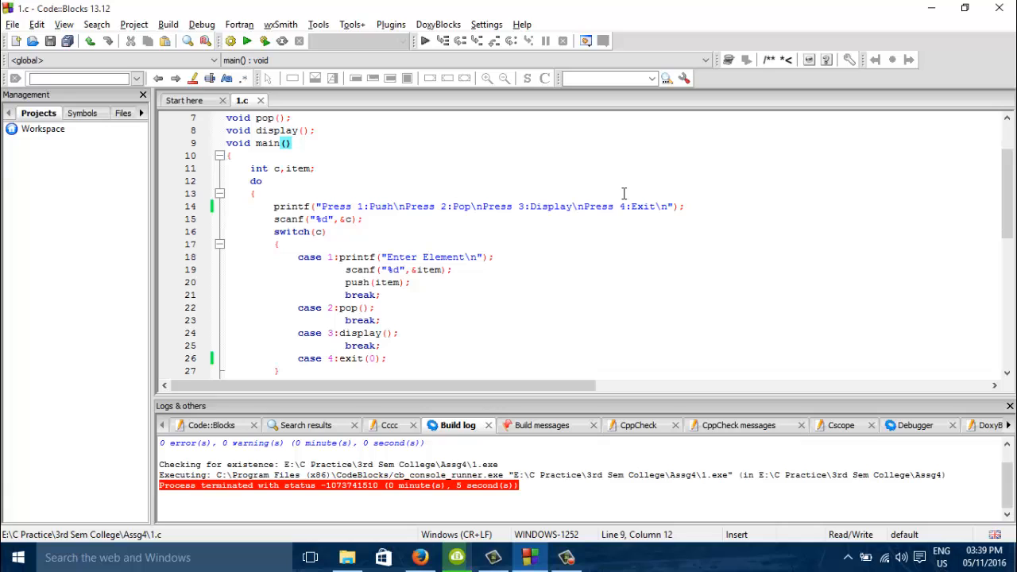
{"action": "scroll", "scroll_direction": "down", "scroll_amount": 3}
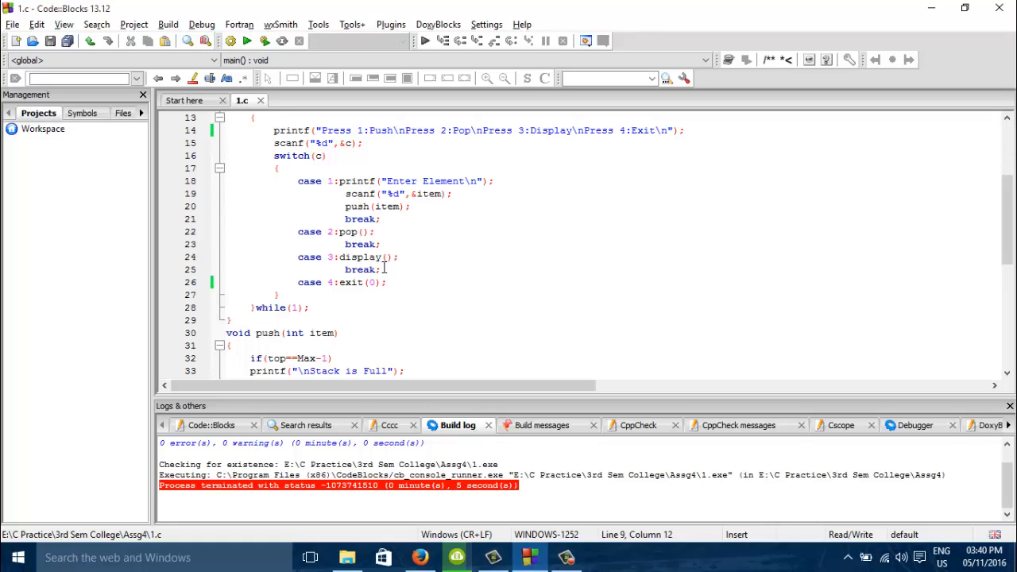
{"action": "scroll", "scroll_direction": "down", "scroll_amount": 3}
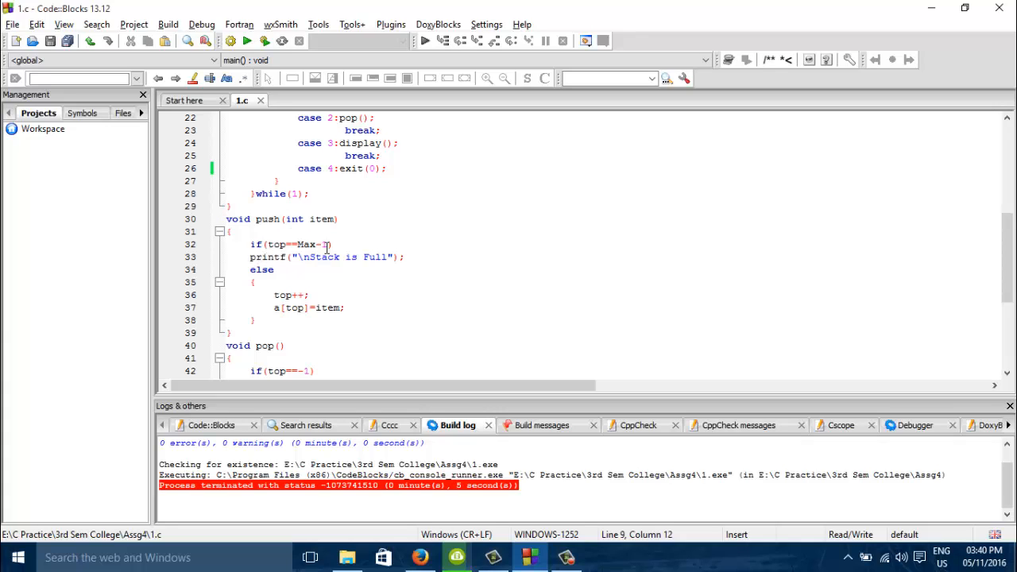
{"action": "scroll", "scroll_direction": "down", "scroll_amount": 3}
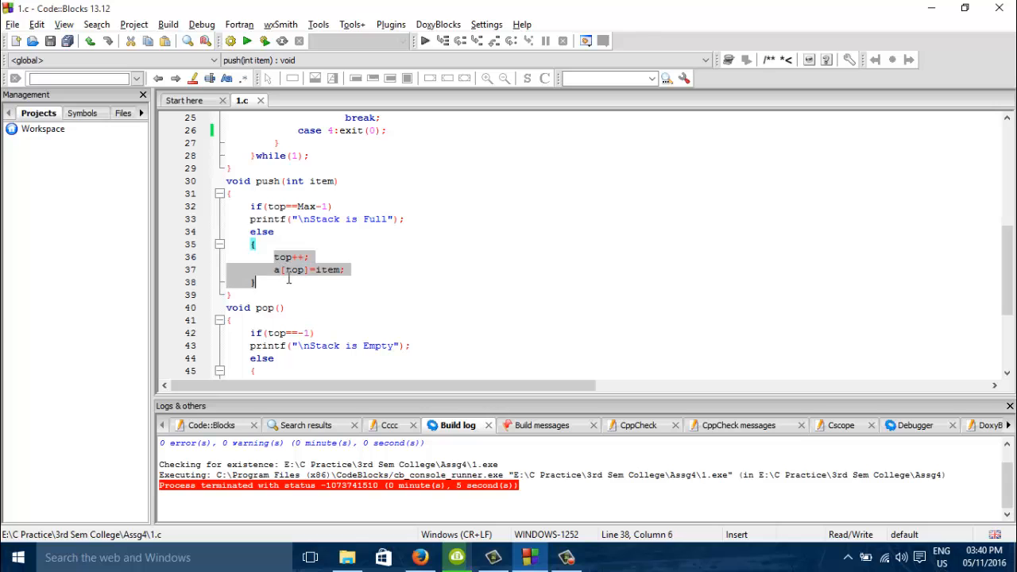
{"action": "scroll", "scroll_direction": "down", "scroll_amount": 3}
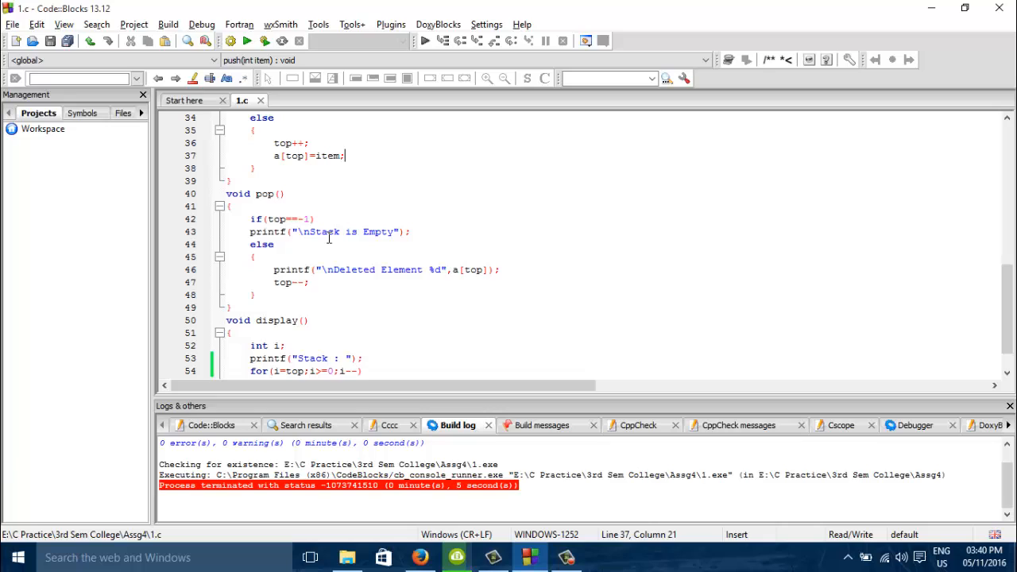
{"action": "mouse_move", "coordinate": [356, 246]}
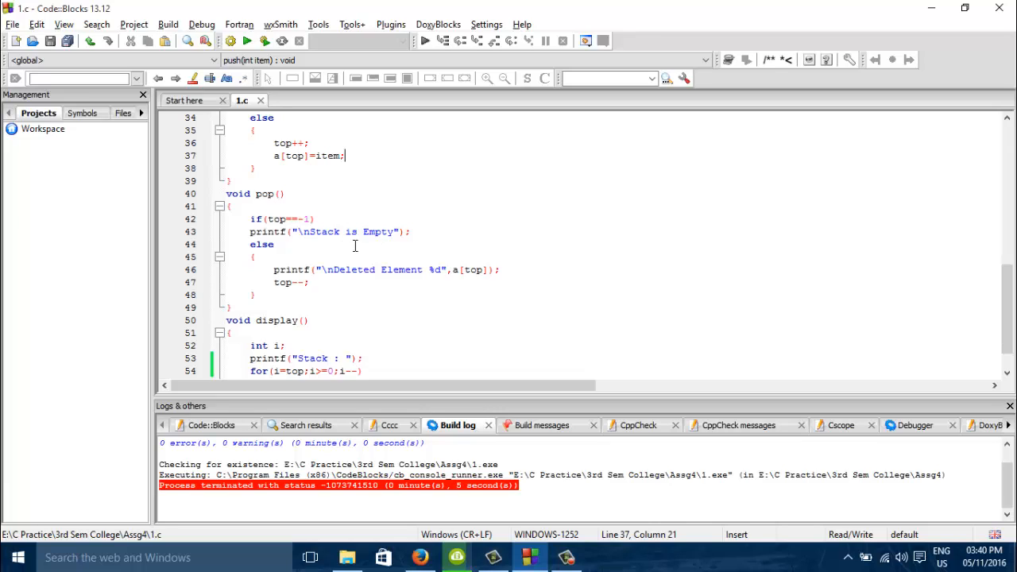
{"action": "scroll", "scroll_direction": "down", "scroll_amount": 3}
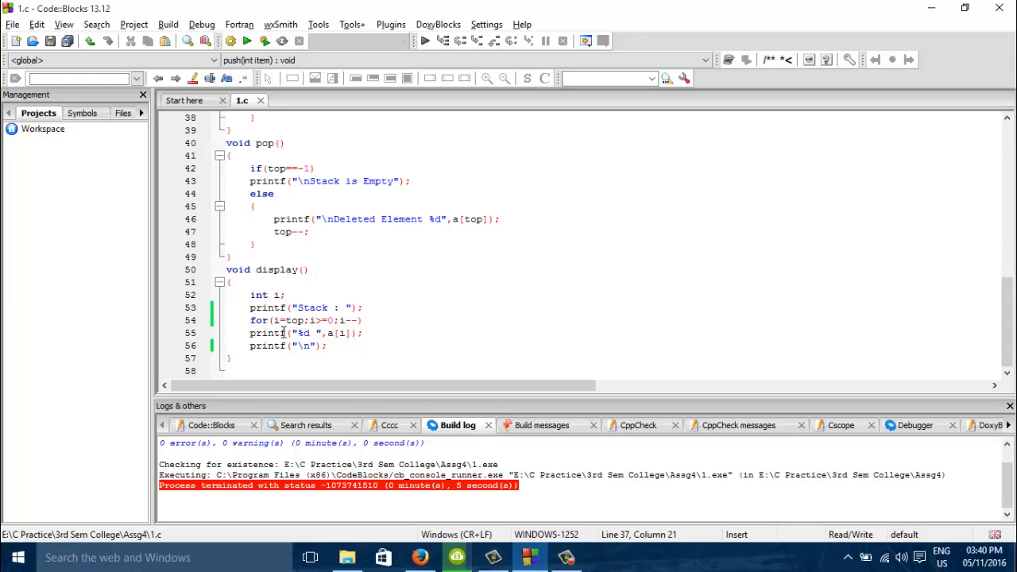
{"action": "mouse_move", "coordinate": [372, 321]}
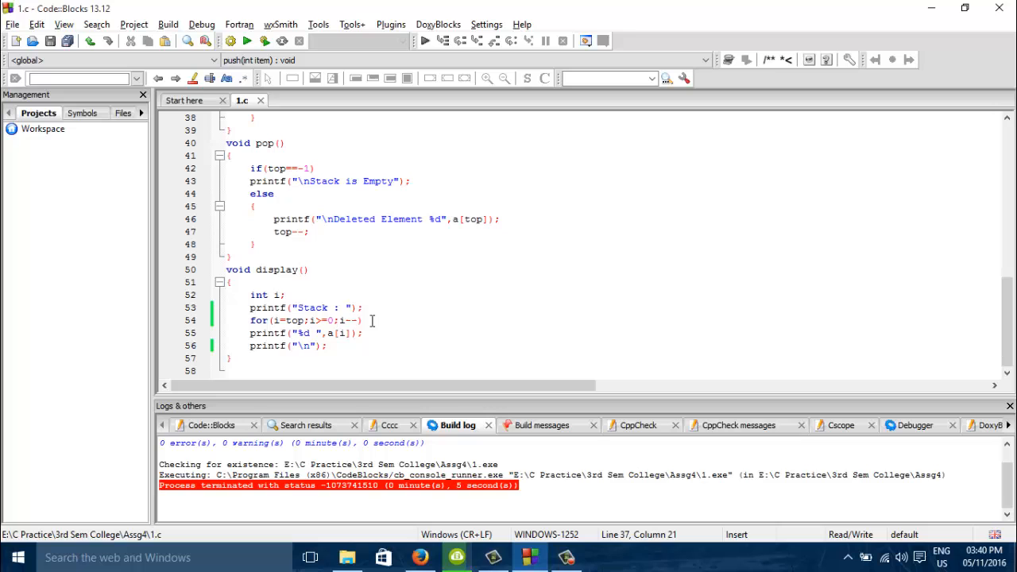
{"action": "scroll", "scroll_direction": "up", "scroll_amount": 3}
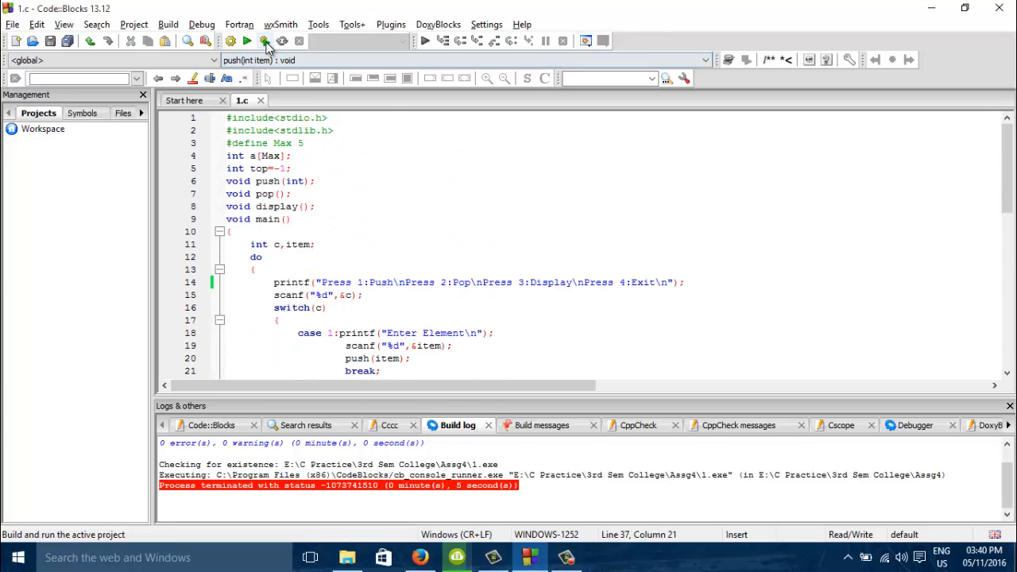
Step: Build and run the program, then push 10, 20 and 30 using menu option 1
{"action": "left_click", "coordinate": [264, 42]}
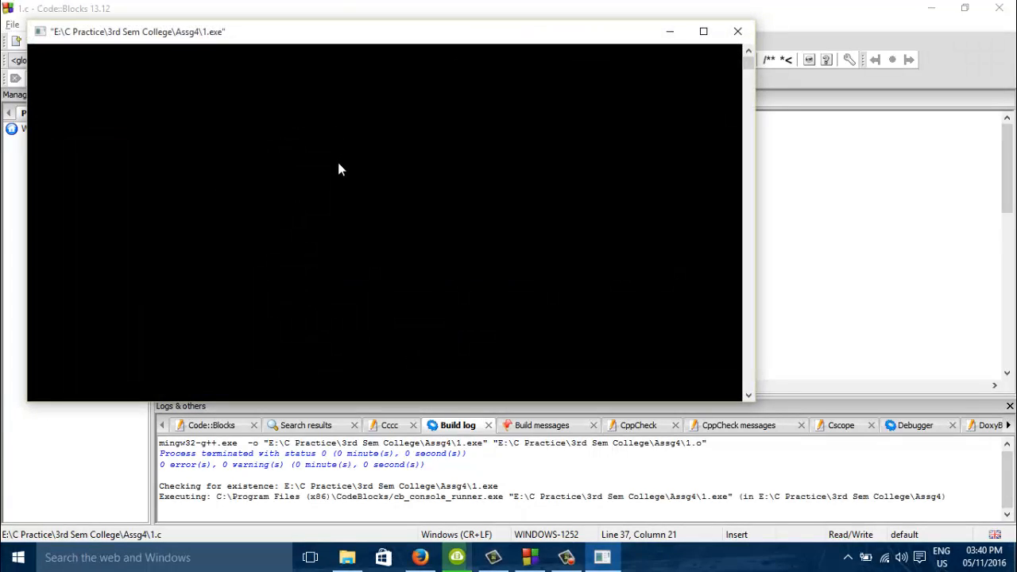
{"action": "mouse_move", "coordinate": [322, 164]}
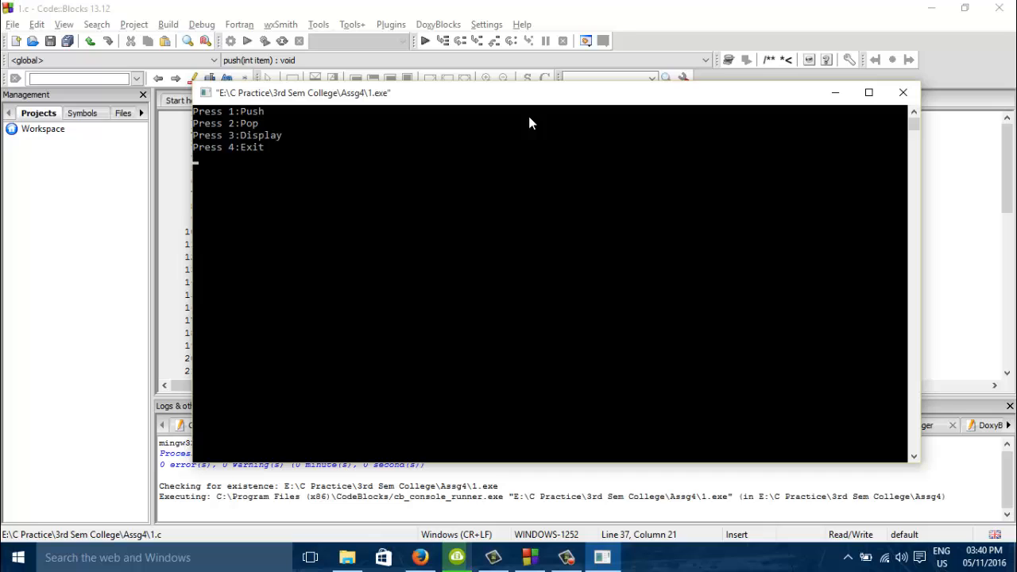
{"action": "mouse_move", "coordinate": [458, 136]}
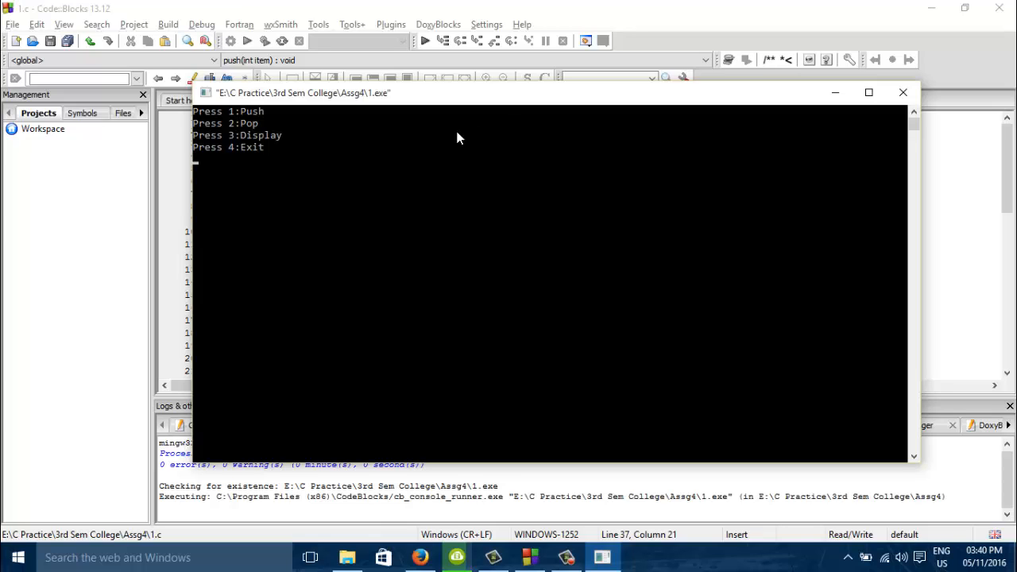
{"action": "type", "text": "1"}
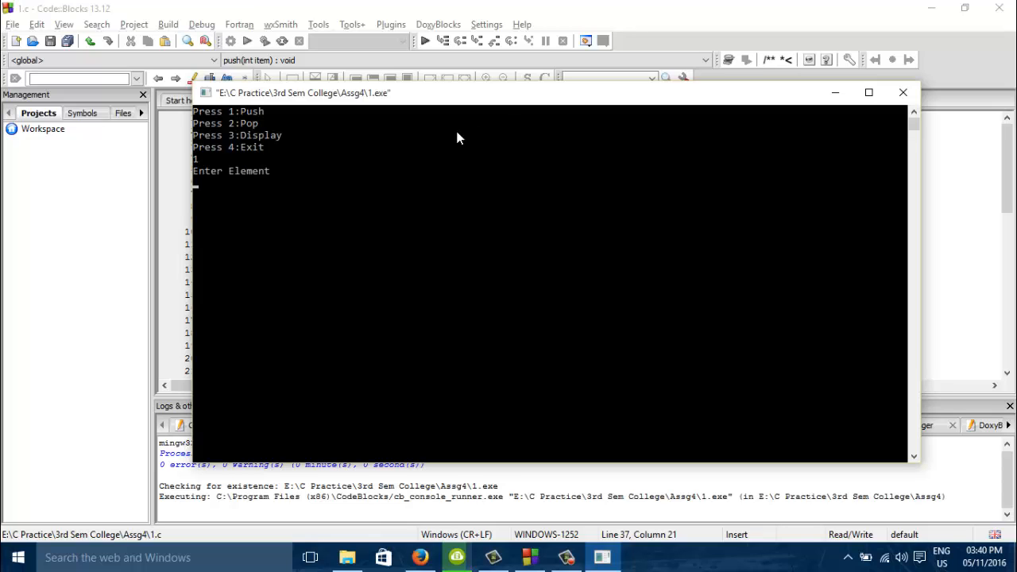
{"action": "type", "text": "10"}
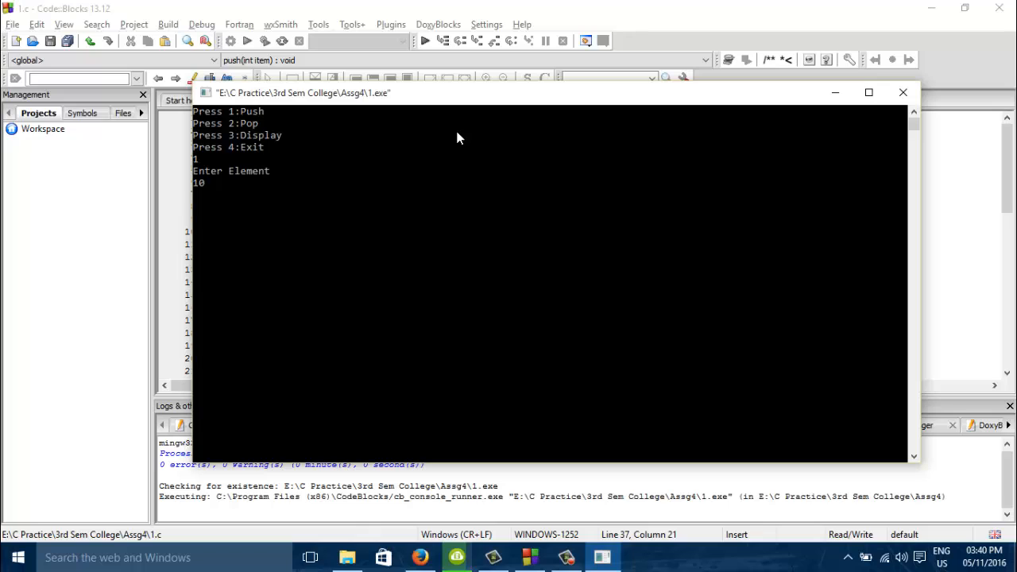
{"action": "type", "text": "1"}
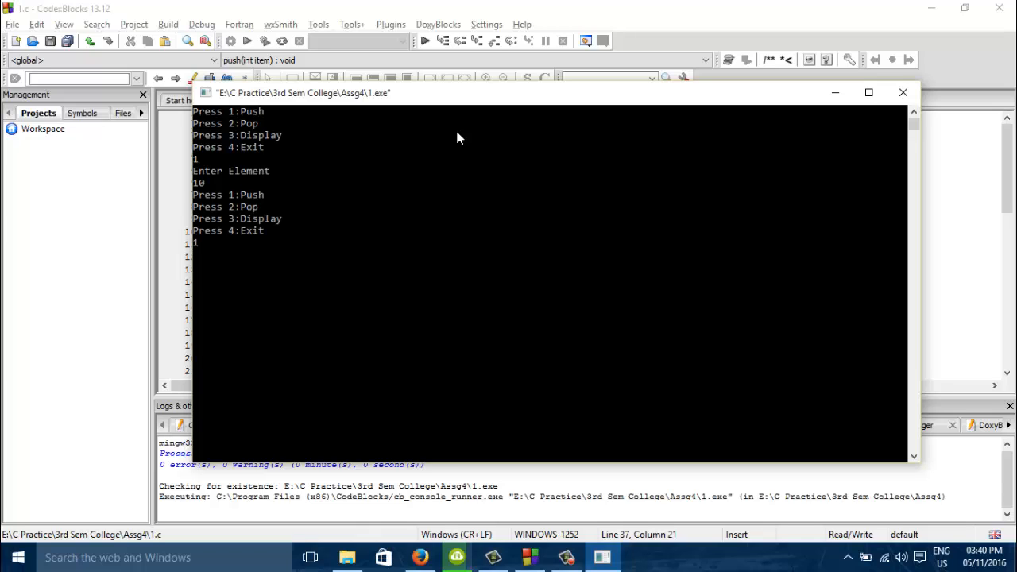
{"action": "type", "text": "20"}
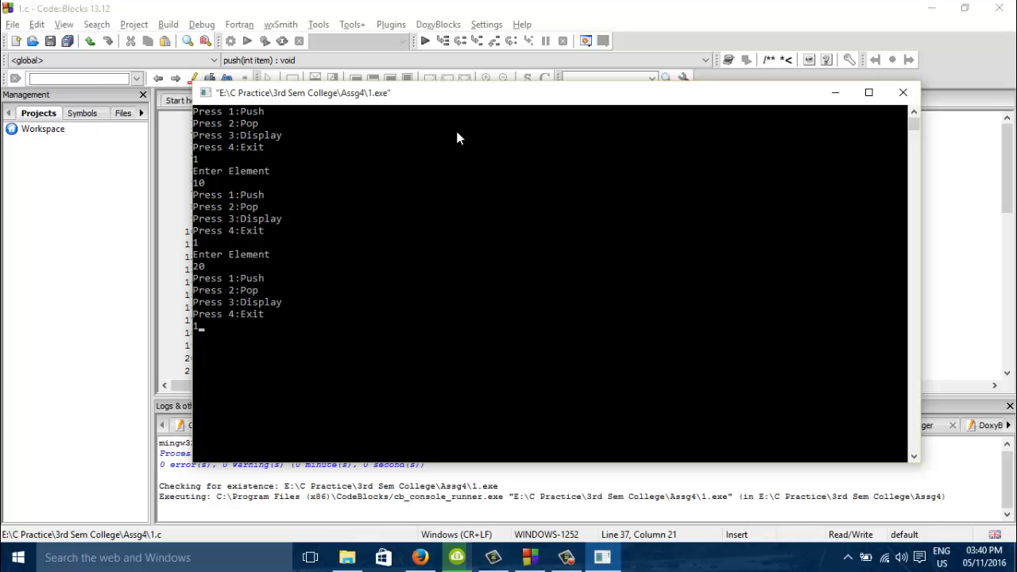
{"action": "type", "text": "30"}
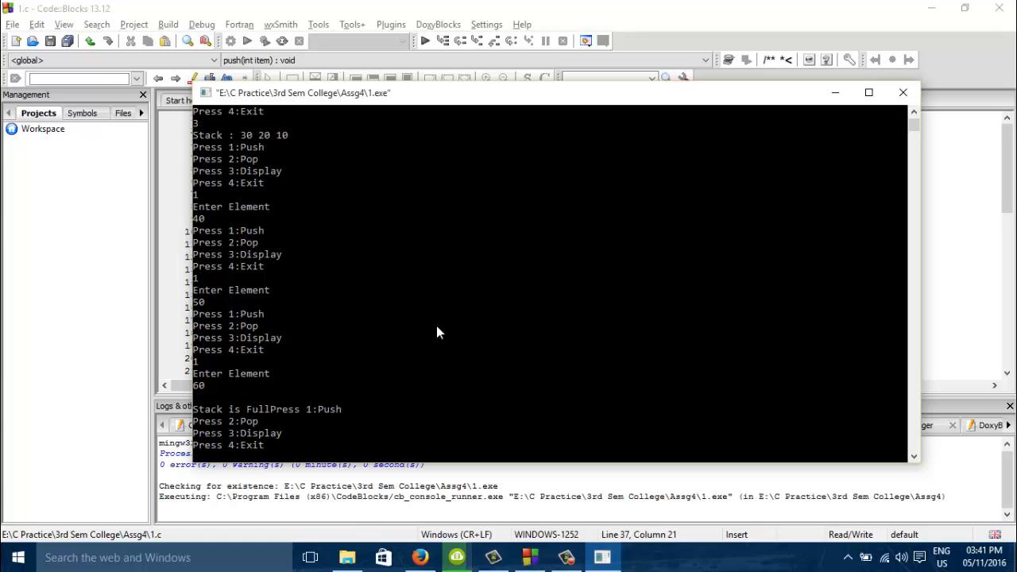
{"action": "mouse_move", "coordinate": [310, 426]}
{"action": "type", "text": "3"}
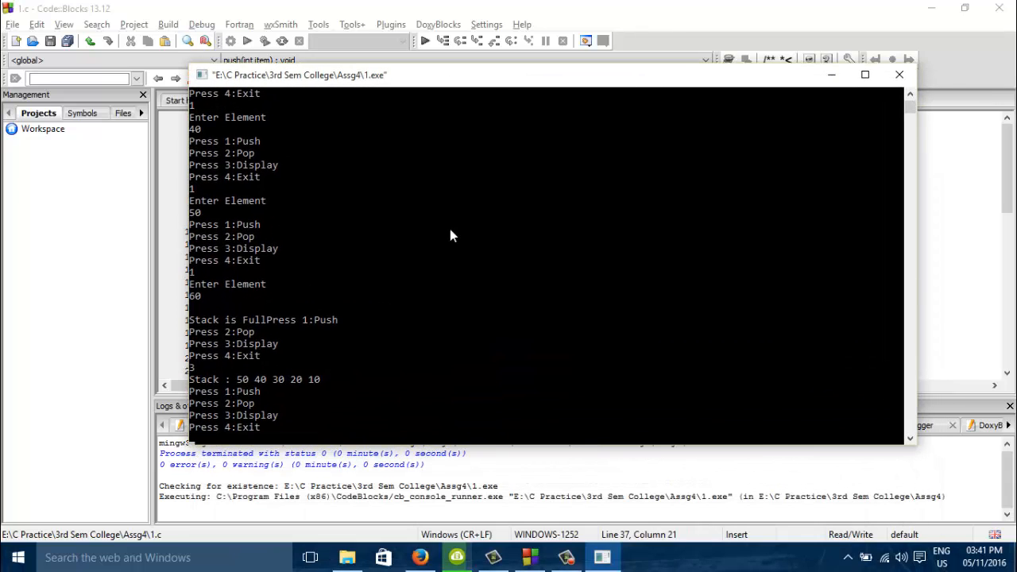
{"action": "mouse_move", "coordinate": [517, 82]}
{"action": "type", "text": "2"}
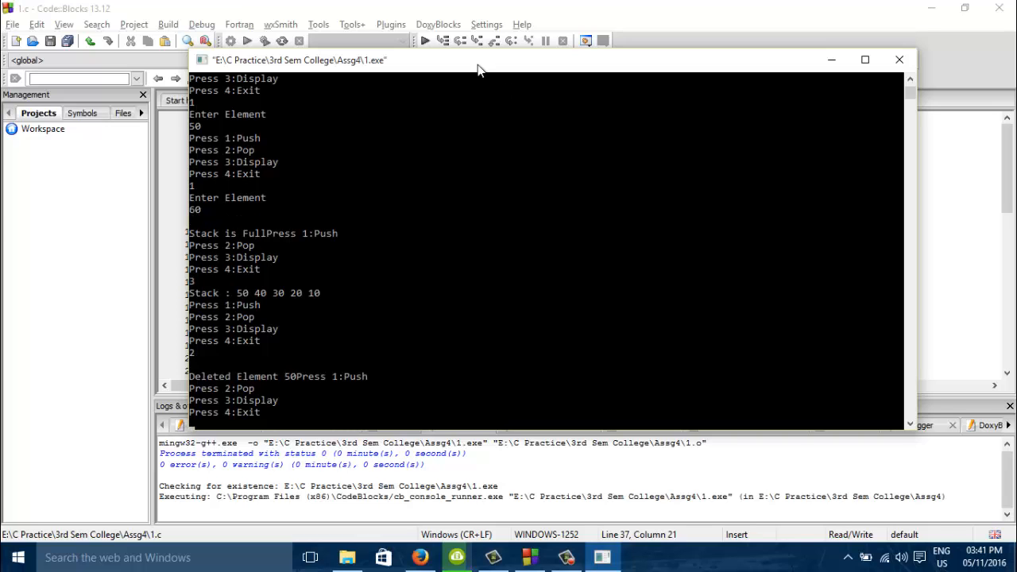
Step: Pop the top element from the stack with menu option 2
{"action": "scroll", "scroll_direction": "down", "scroll_amount": 3}
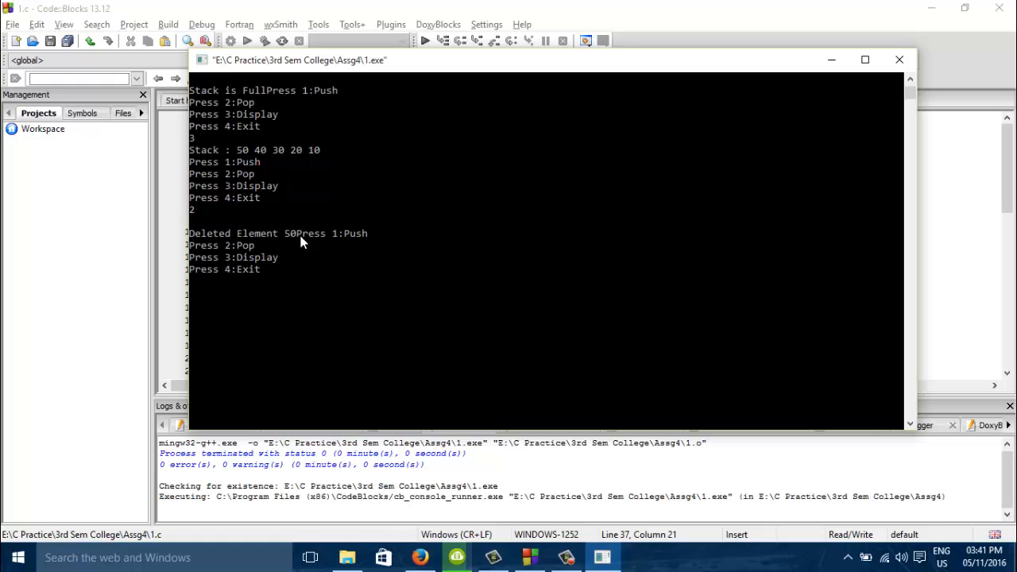
{"action": "mouse_move", "coordinate": [353, 273]}
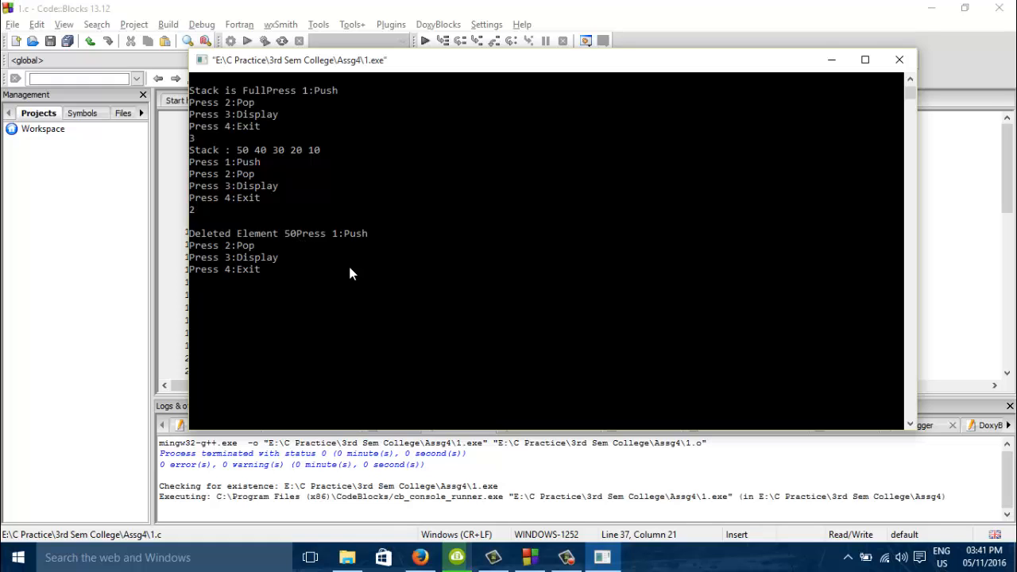
{"action": "type", "text": "2"}
{"action": "type", "text": "3"}
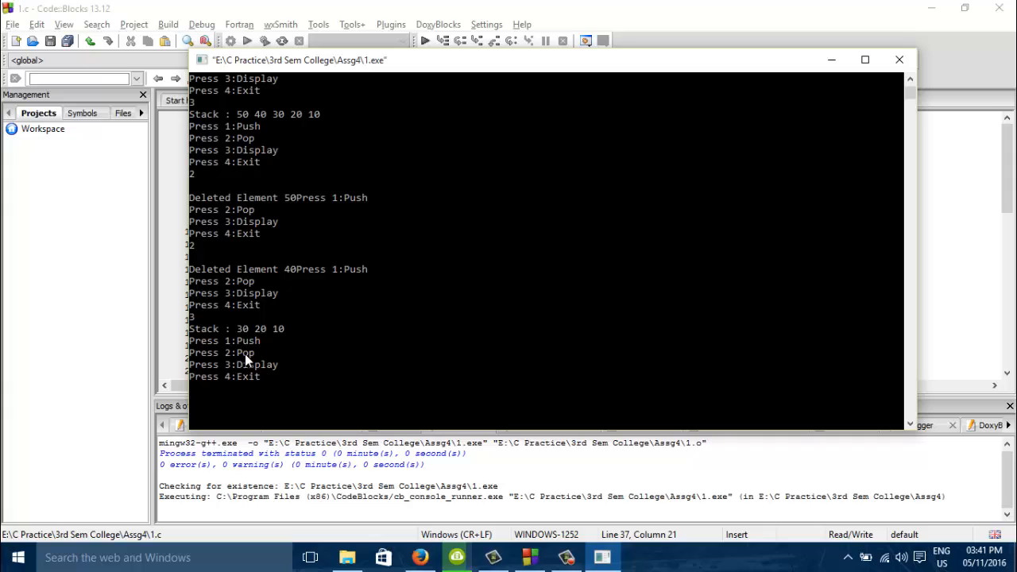
{"action": "mouse_move", "coordinate": [248, 356]}
{"action": "type", "text": "3"}
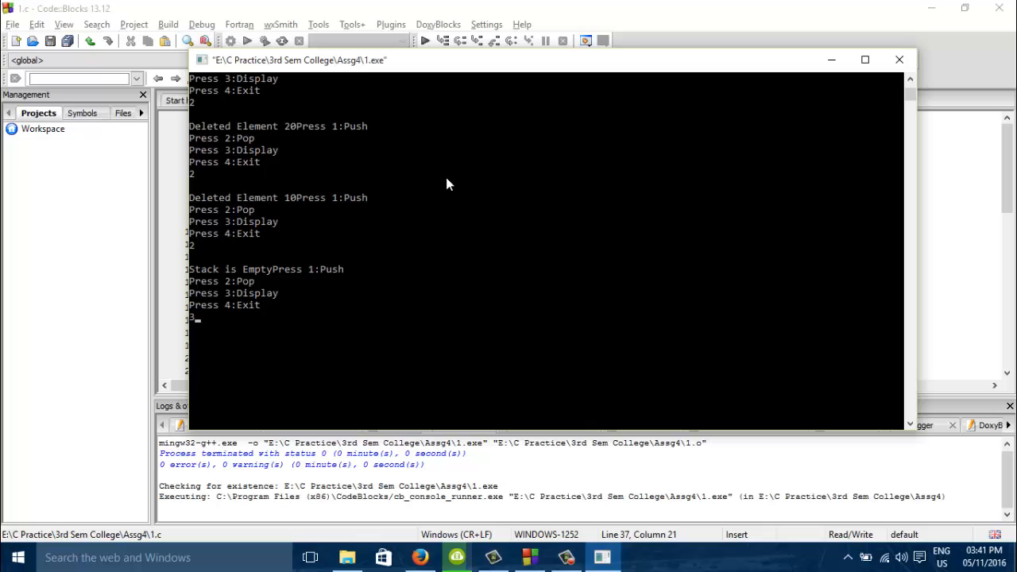
Step: Submit the pending choice, exit with option 4 and close the console window
{"action": "key", "text": "Return"}
{"action": "type", "text": "10"}
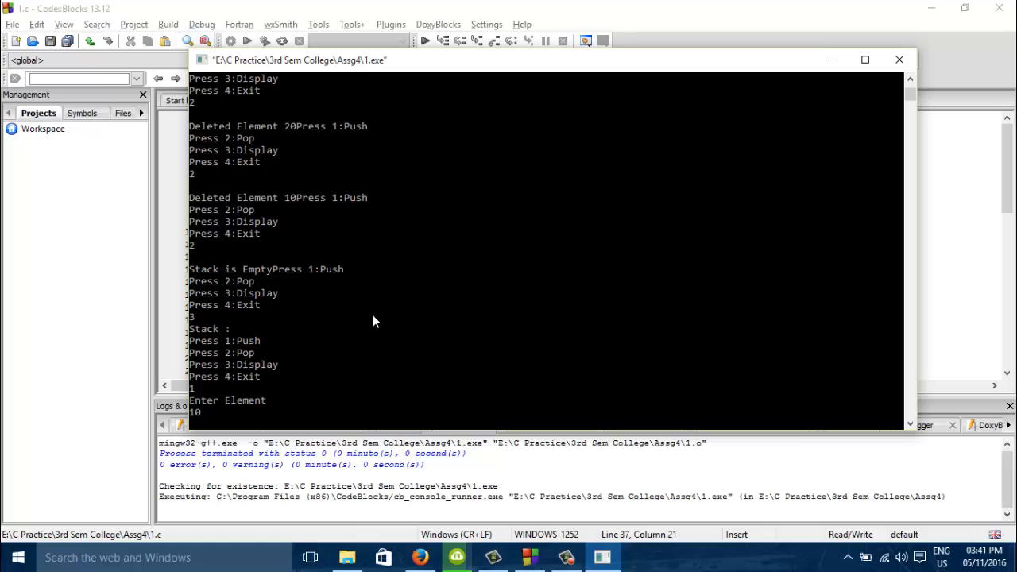
{"action": "scroll", "scroll_direction": "down", "scroll_amount": 3}
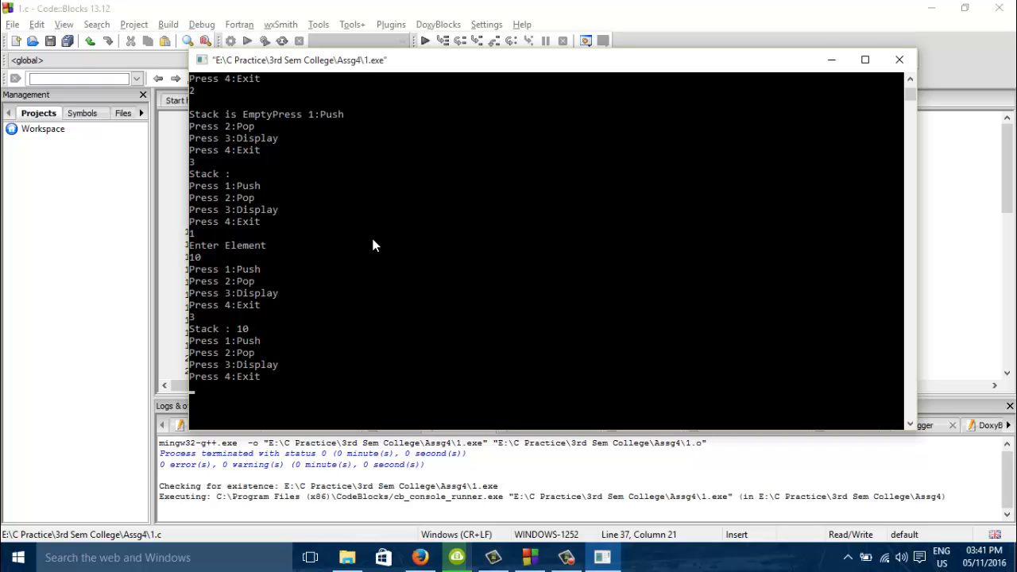
{"action": "type", "text": "4"}
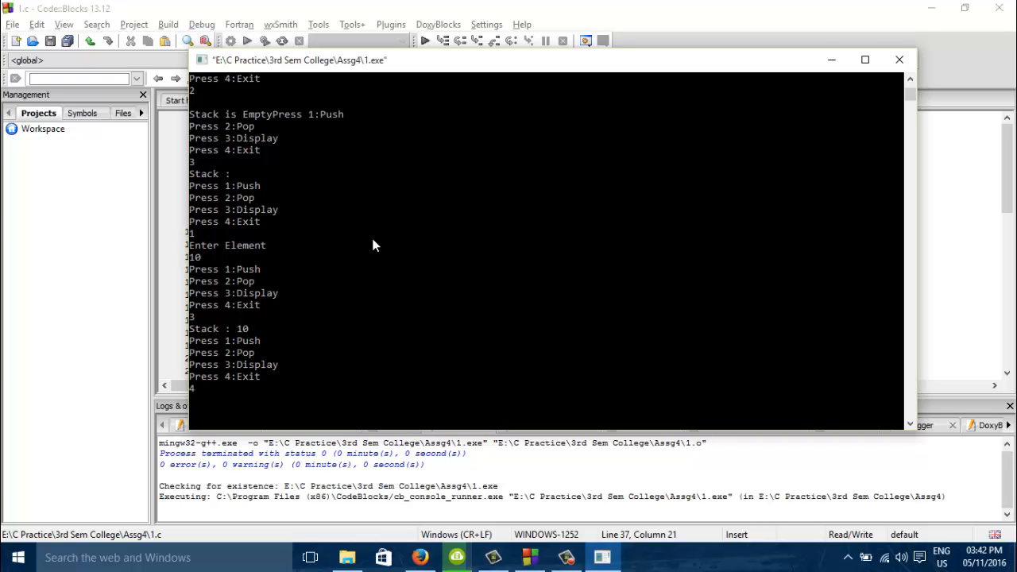
{"action": "left_click", "coordinate": [900, 61]}
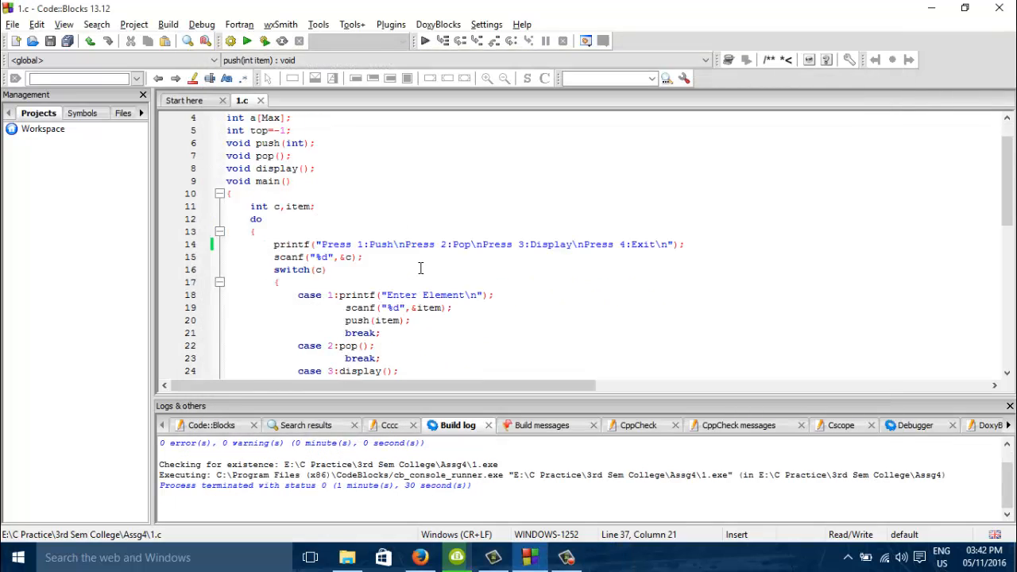
{"action": "scroll", "scroll_direction": "down", "scroll_amount": 3}
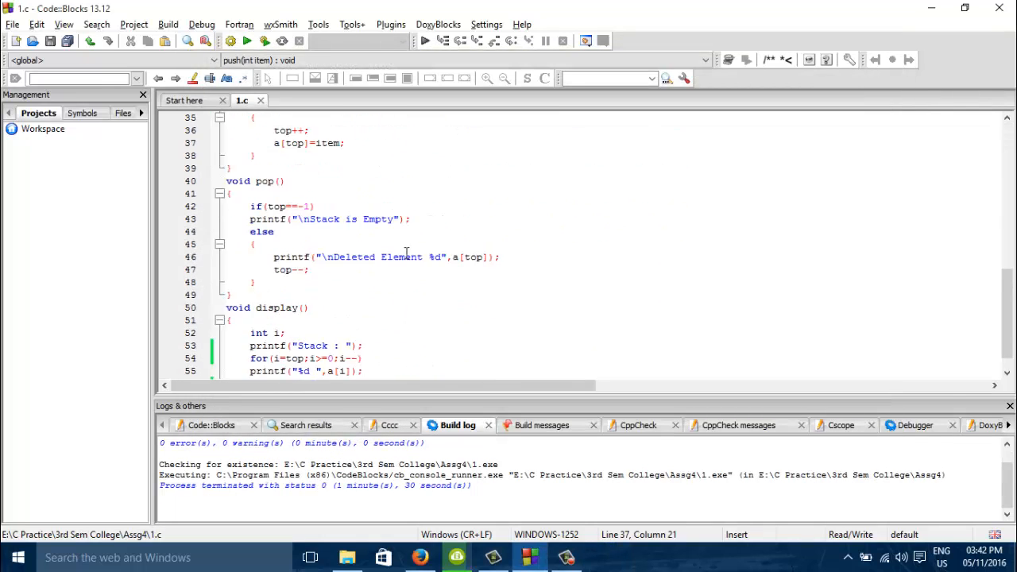
{"action": "scroll", "scroll_direction": "up", "scroll_amount": 3}
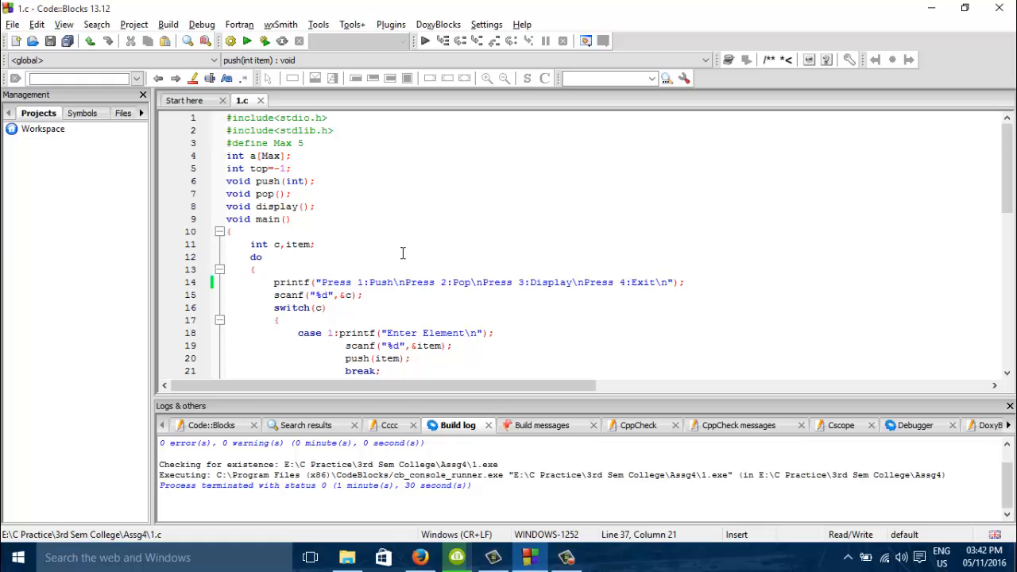
{"action": "mouse_move", "coordinate": [398, 248]}
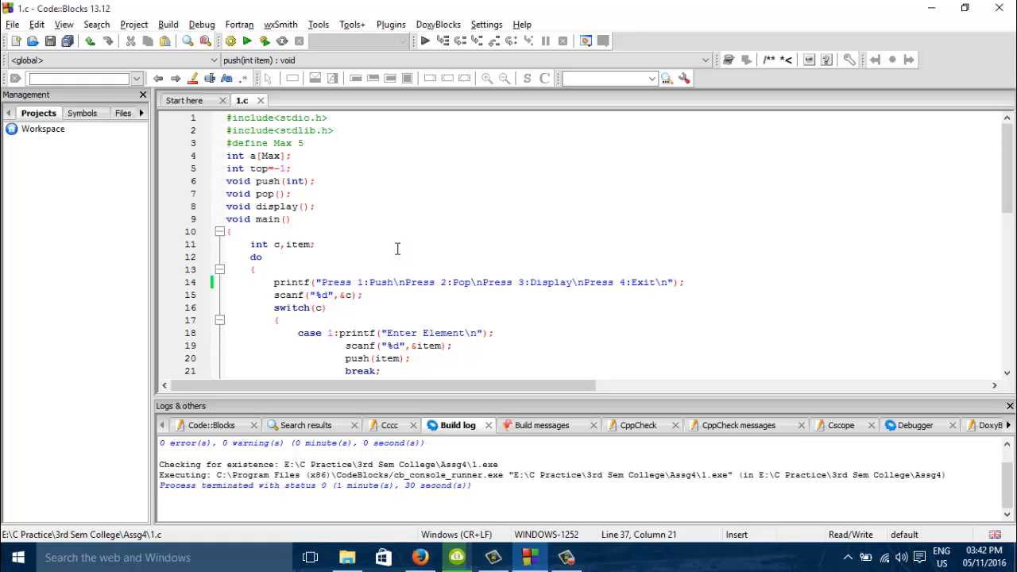